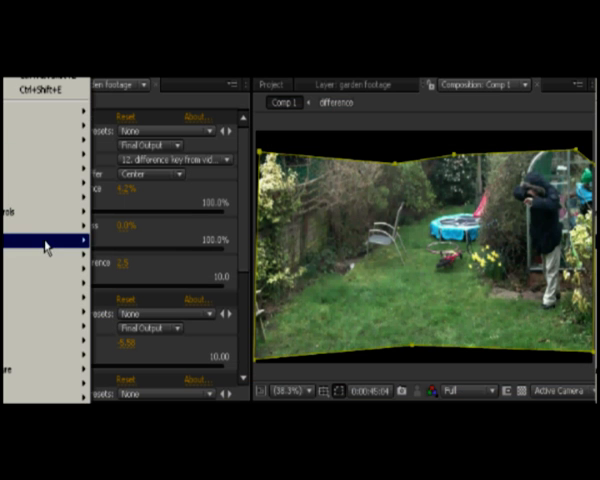
Add the Difference Matte effect from Effect > Keying to the garden footage layer.
{"action": "left_click", "coordinate": [40, 243]}
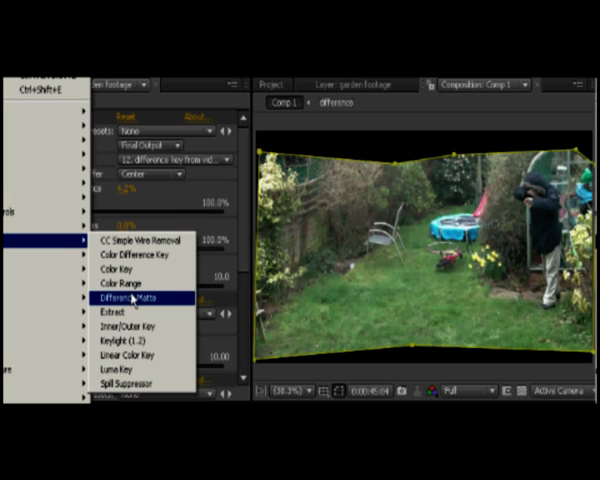
{"action": "mouse_move", "coordinate": [328, 232]}
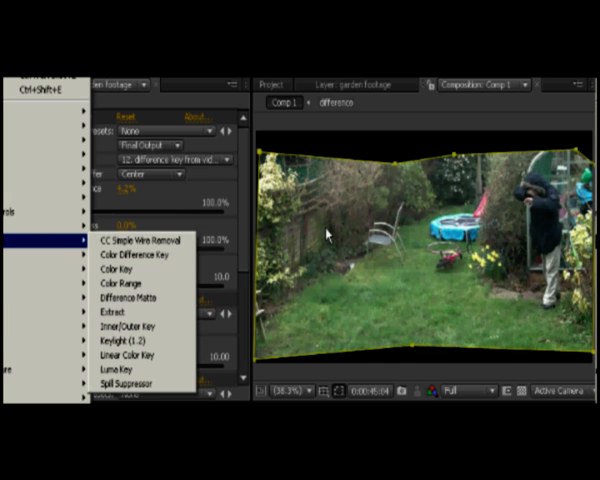
{"action": "left_click", "coordinate": [125, 298]}
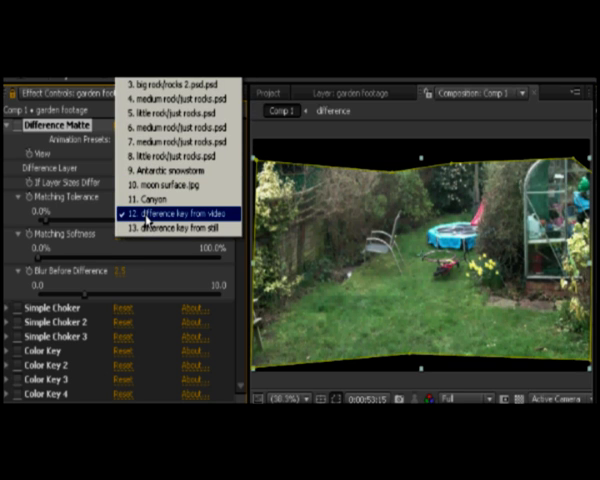
Choose '12. difference key from video' as the Difference Matte's Difference Layer.
{"action": "left_click", "coordinate": [185, 213]}
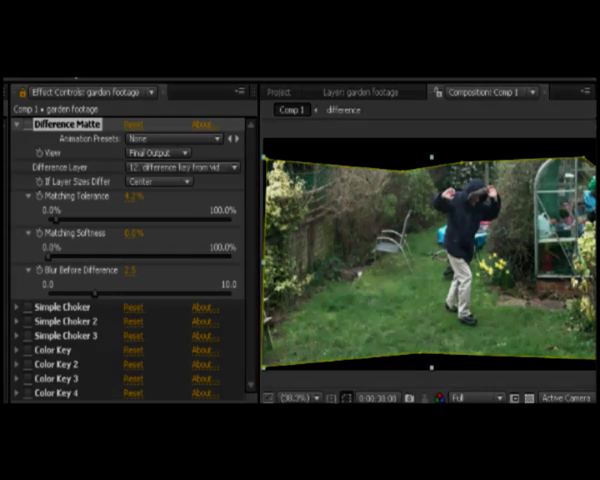